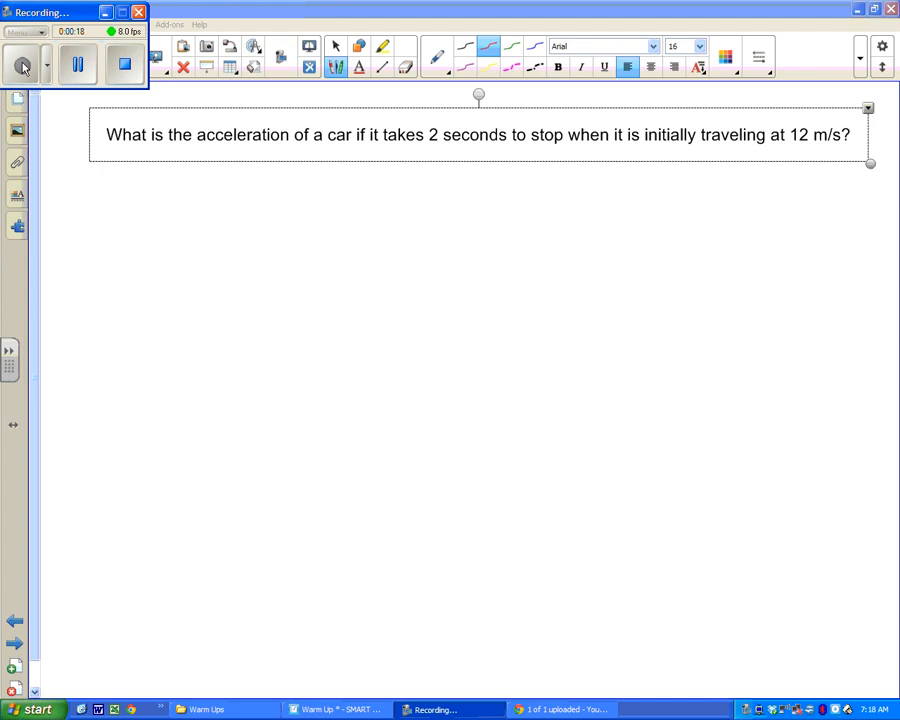
# Step: Highlight 'What is the acceleration', '2 seconds to stop' and '12 m/s' in yellow, then start the givens
pyautogui.click(385, 46)
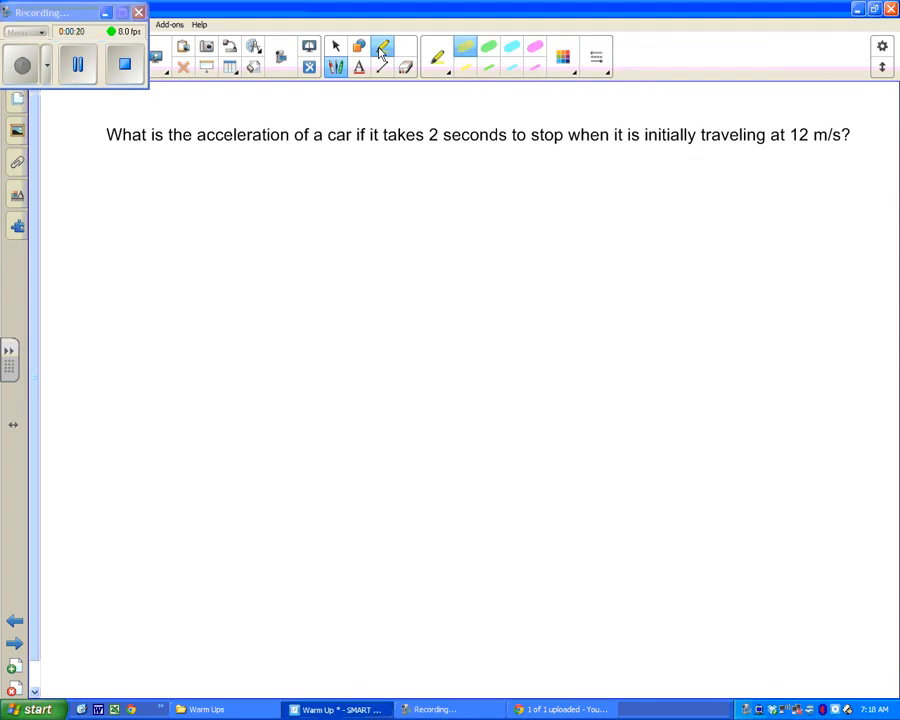
pyautogui.moveTo(426, 135); pyautogui.dragTo(520, 135)
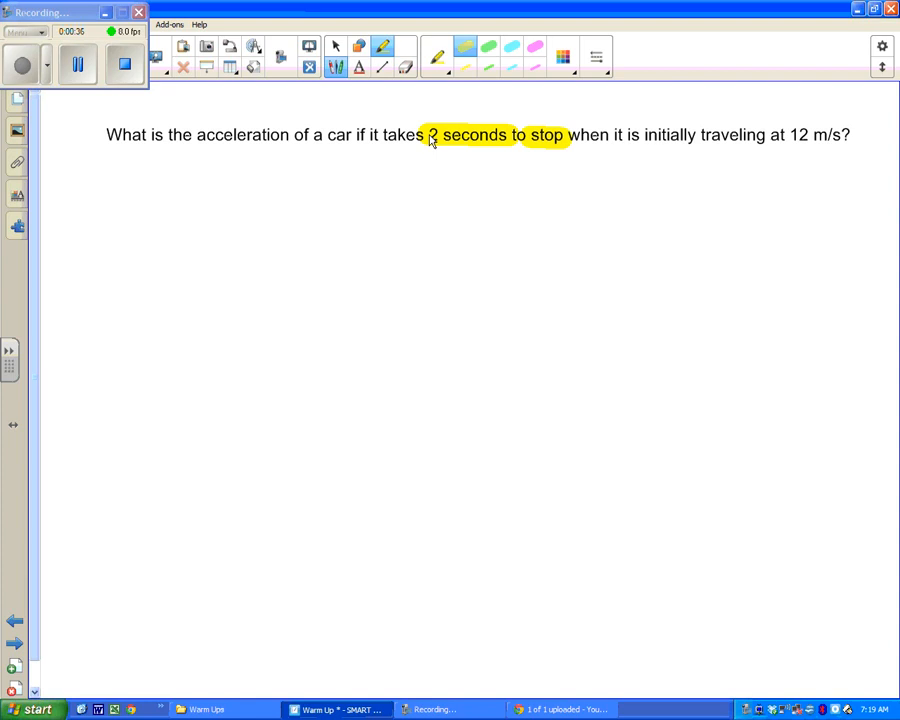
pyautogui.moveTo(790, 135); pyautogui.dragTo(850, 135)
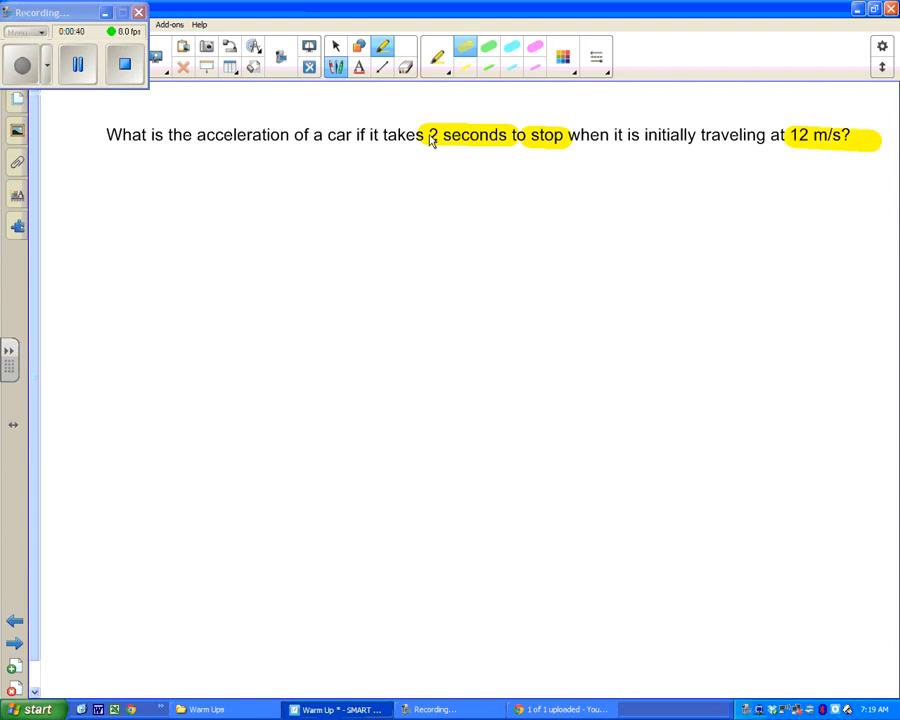
pyautogui.moveTo(98, 135); pyautogui.dragTo(193, 135)
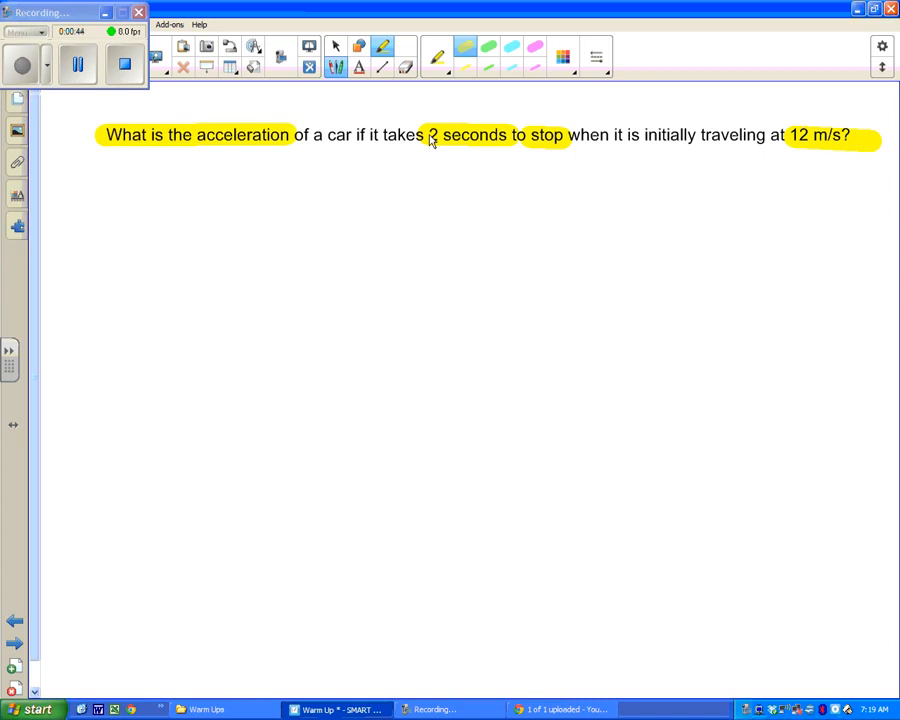
pyautogui.moveTo(115, 195); pyautogui.dragTo(140, 205)
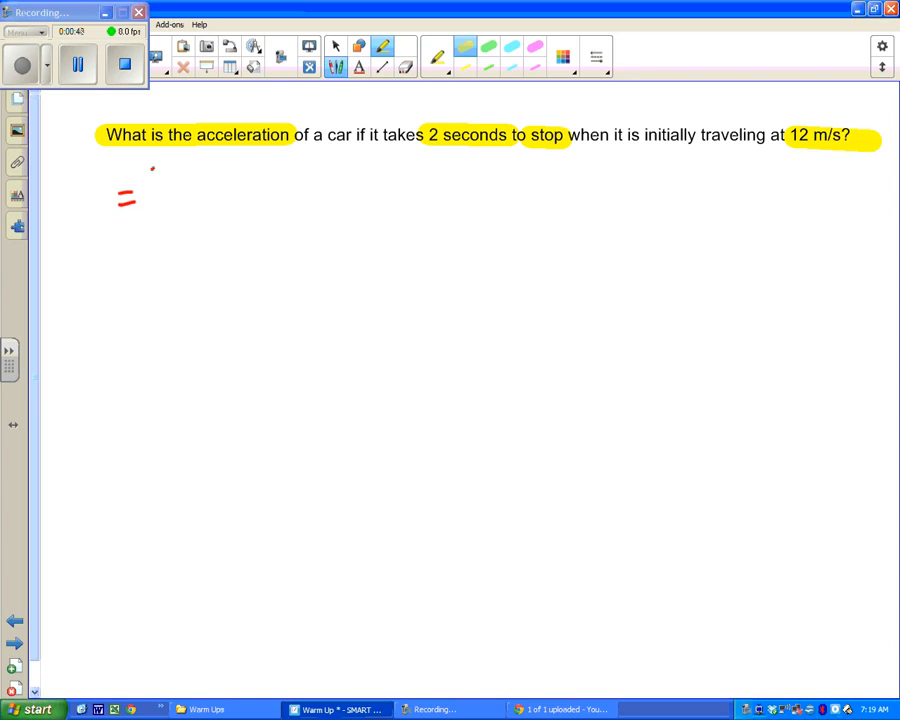
# Step: Handwrite the givens a = ?, t = 2 sec and v = 12 m/s in red, marking initial and final velocity
pyautogui.moveTo(160, 175); pyautogui.dragTo(165, 205)
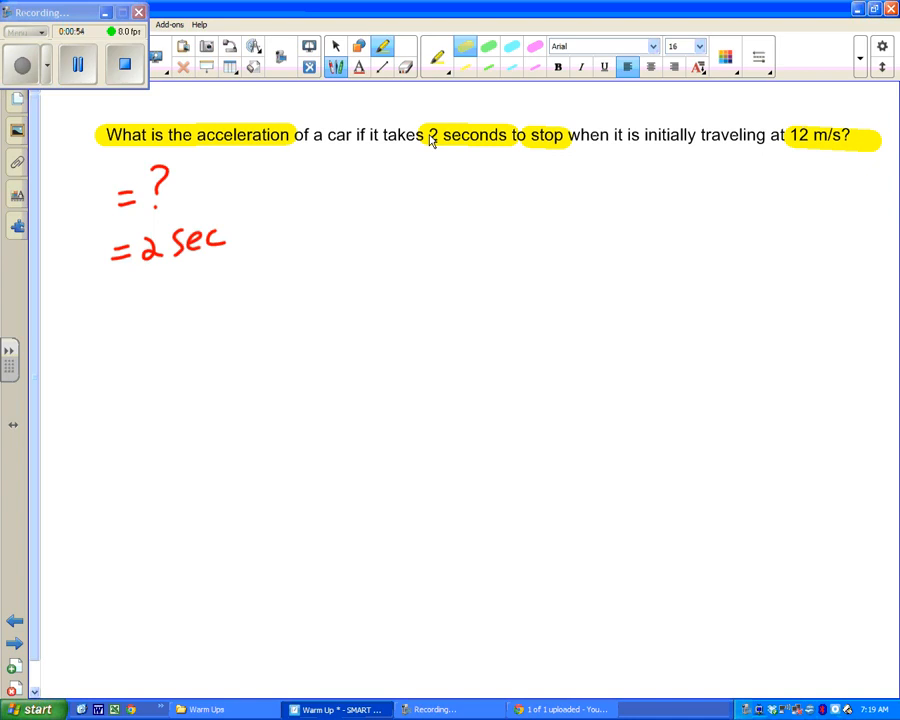
pyautogui.moveTo(110, 305); pyautogui.dragTo(130, 315)
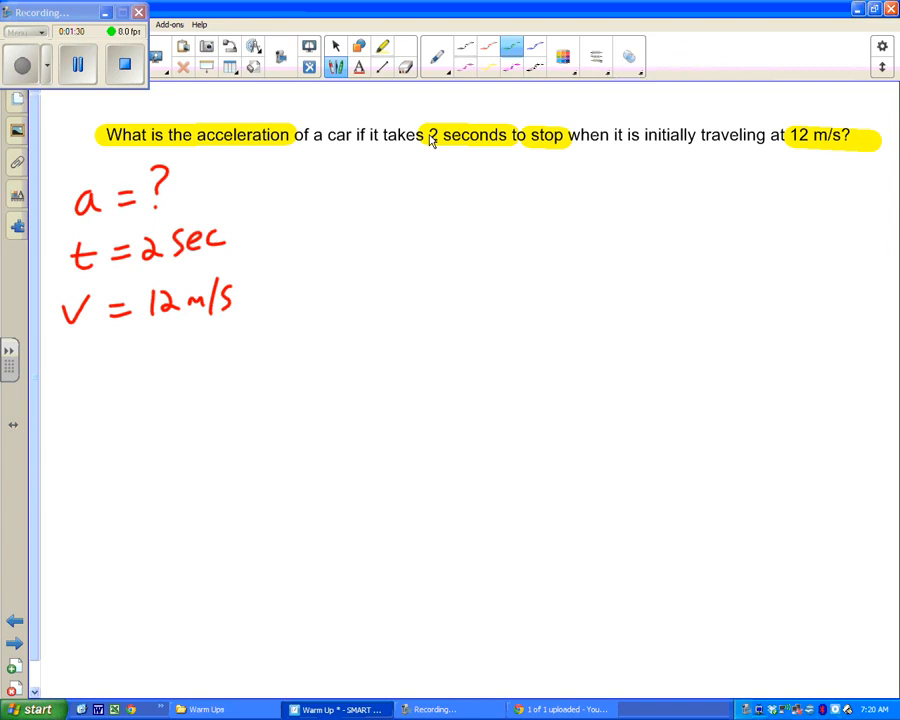
pyautogui.moveTo(660, 210); pyautogui.dragTo(660, 160)
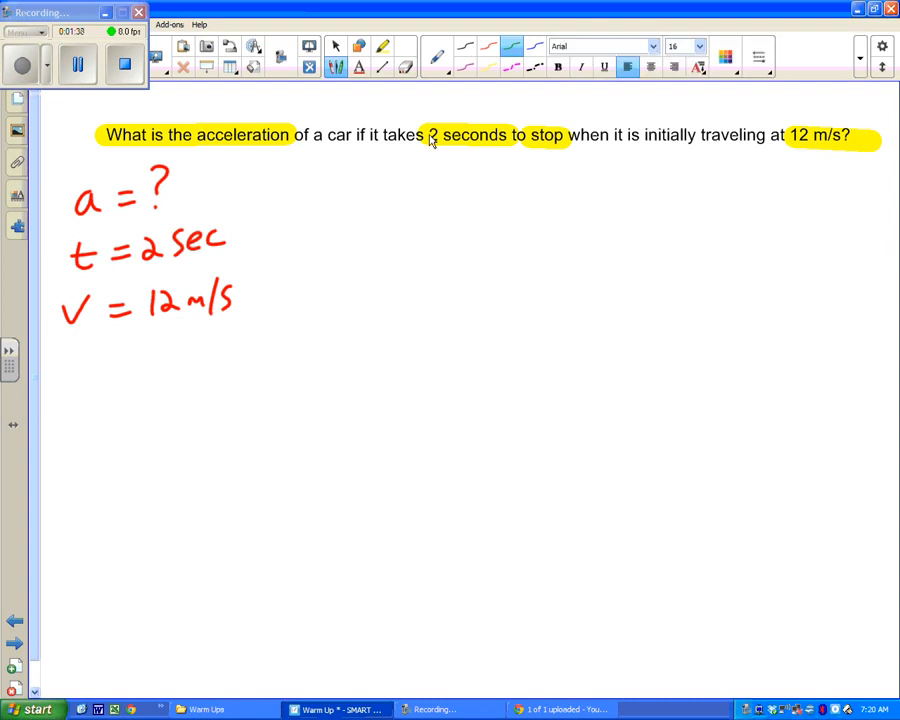
pyautogui.moveTo(85, 325); pyautogui.dragTo(95, 340)
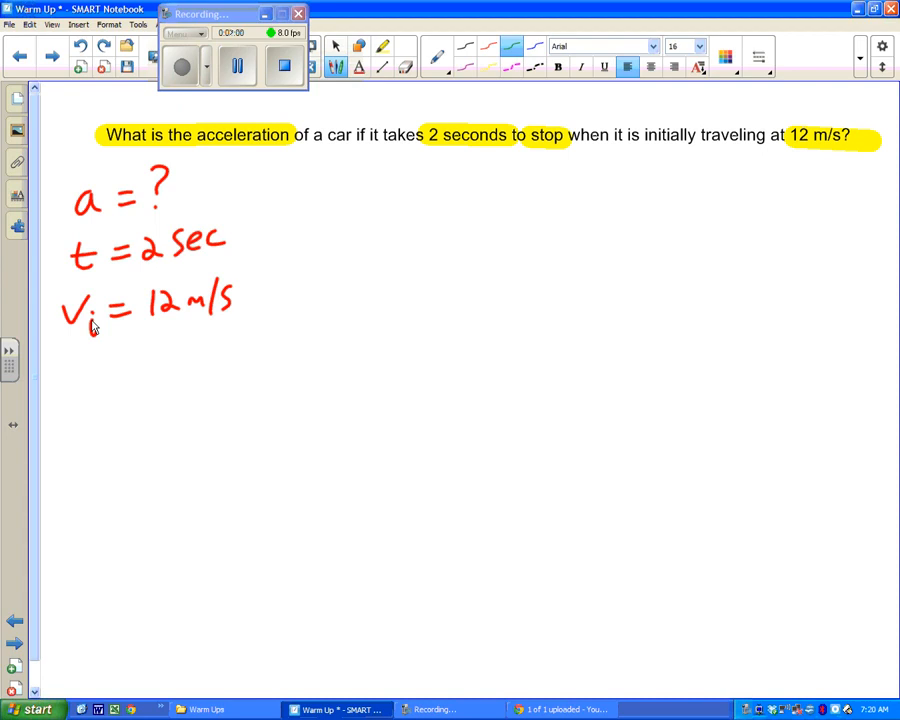
# Step: Label the speed v_i, add v_f = 0, and start writing v_f = v_i
pyautogui.moveTo(63, 365); pyautogui.dragTo(85, 395)
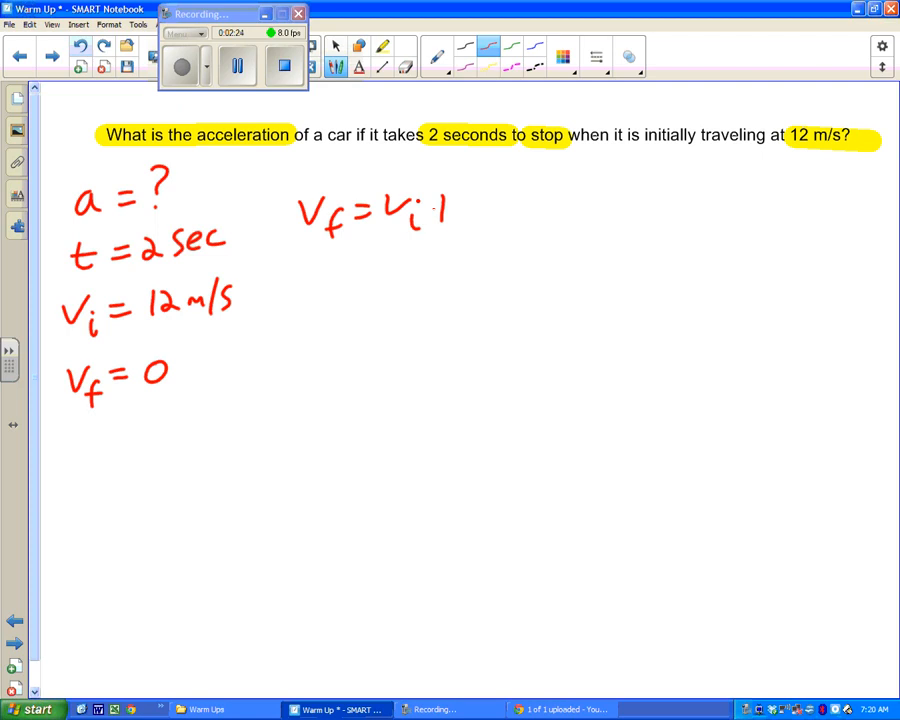
# Step: Write v_f = v_i + at, substitute 0 = 12 + a(2), and subtract 12 to get -12 = a(2)
pyautogui.moveTo(440, 205); pyautogui.dragTo(515, 205)
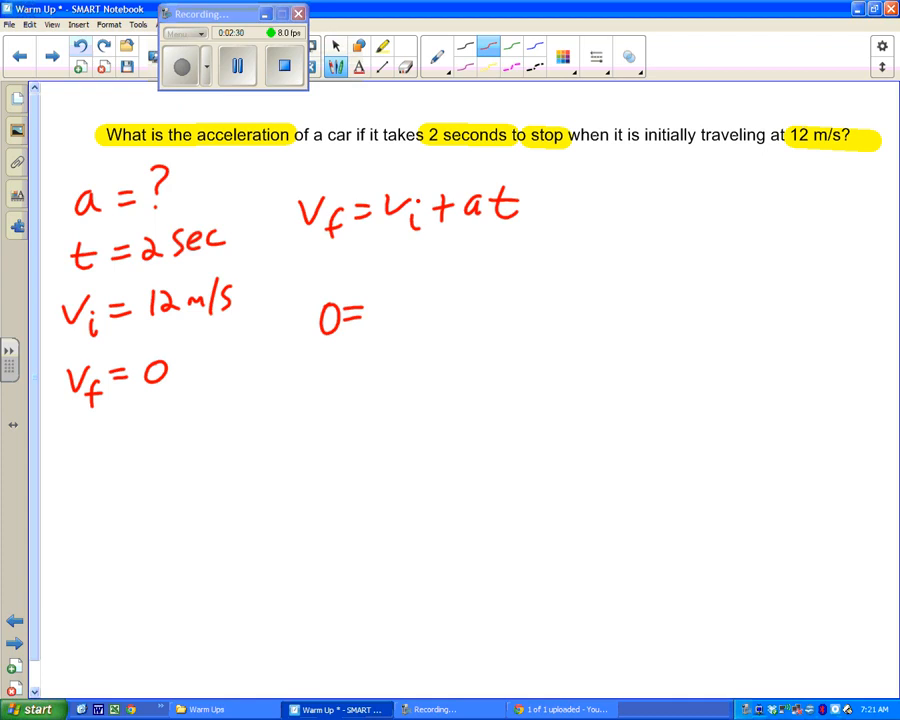
pyautogui.moveTo(375, 300); pyautogui.dragTo(470, 310)
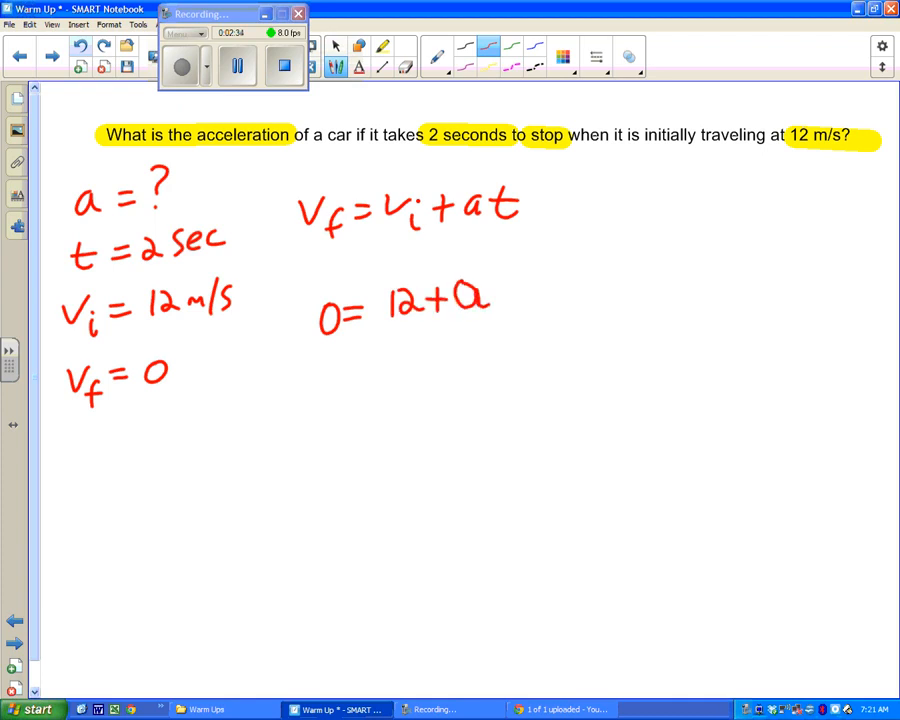
pyautogui.moveTo(495, 290); pyautogui.dragTo(540, 300)
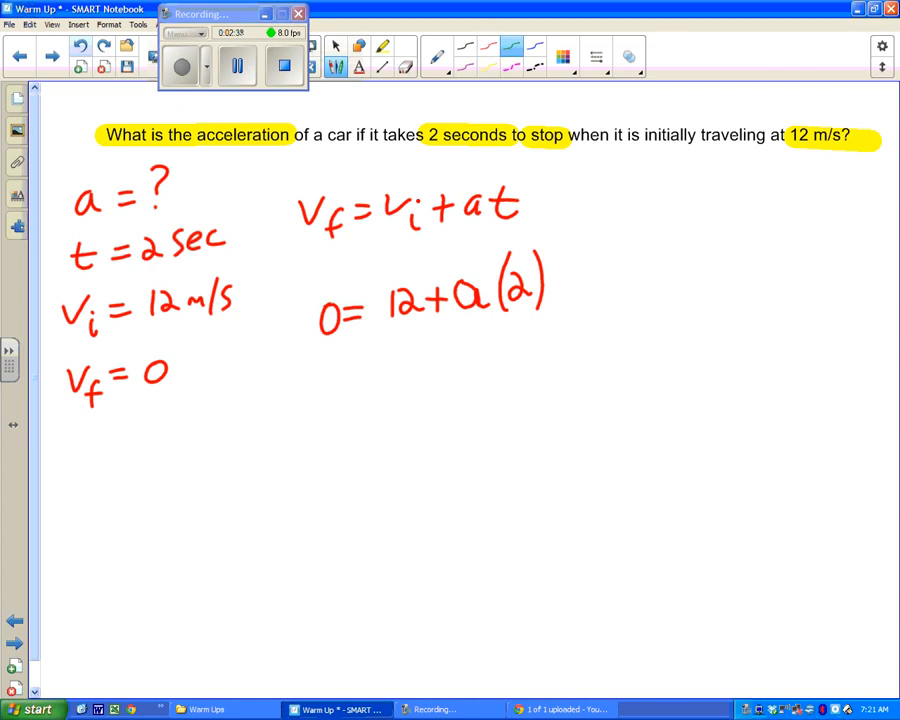
pyautogui.moveTo(290, 350); pyautogui.dragTo(410, 360)
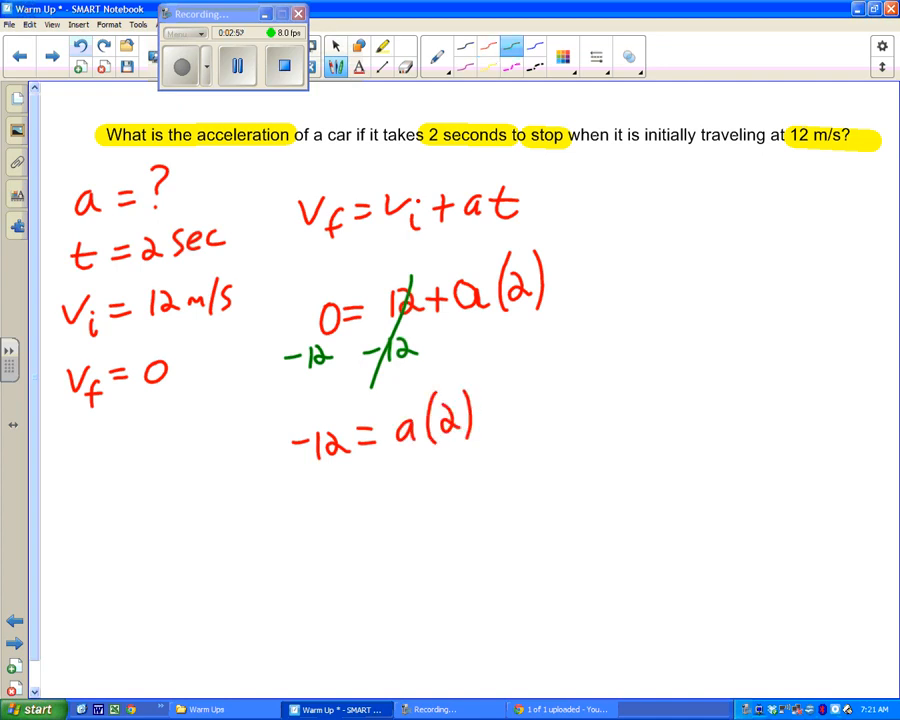
# Step: Divide both sides by 2, cancel the 2, and write the result -6 = a
pyautogui.moveTo(310, 460); pyautogui.dragTo(460, 490)
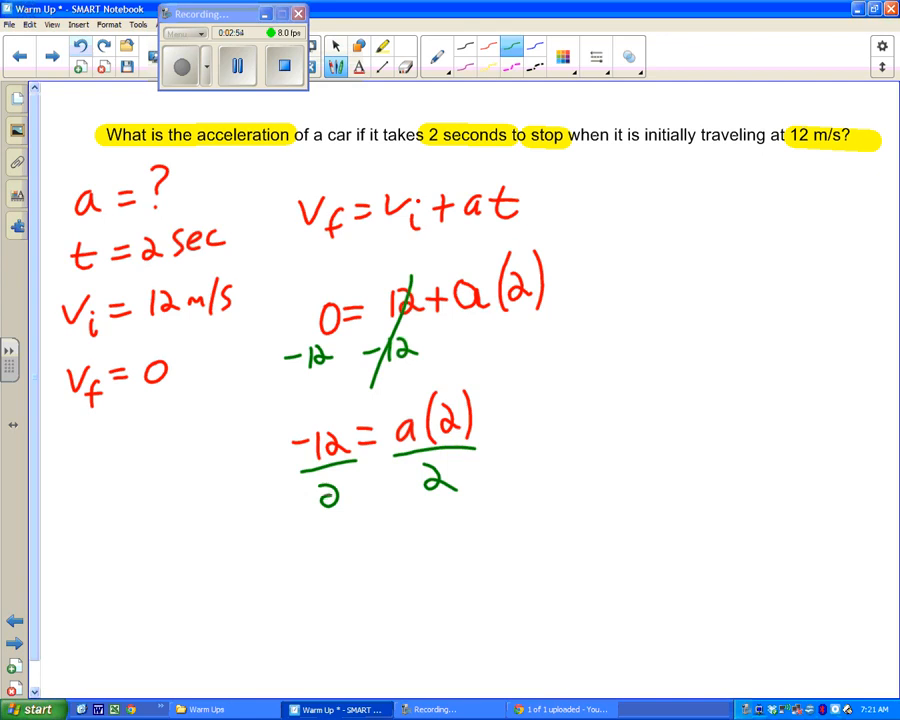
pyautogui.moveTo(400, 425); pyautogui.dragTo(480, 515)
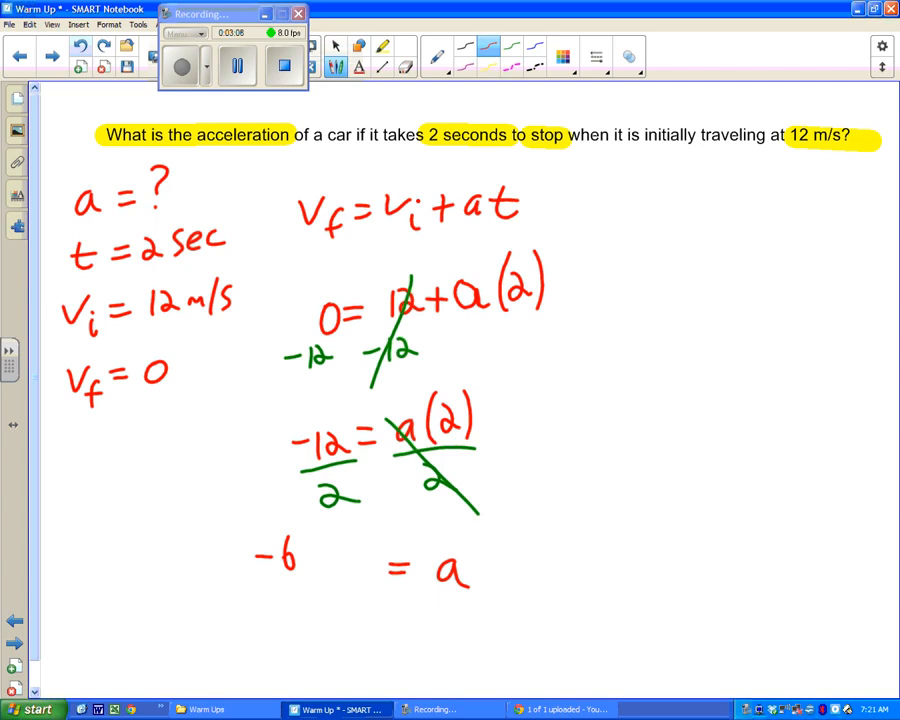
pyautogui.moveTo(300, 558); pyautogui.dragTo(360, 558)
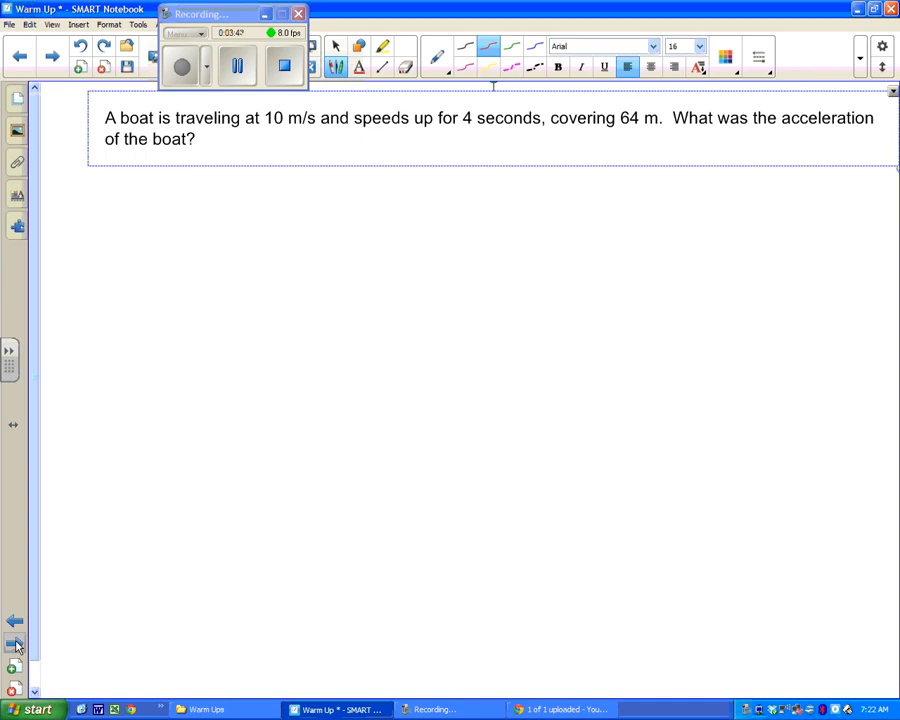
# Step: Highlight 10 m/s and another given in the boat question
pyautogui.click(386, 46)
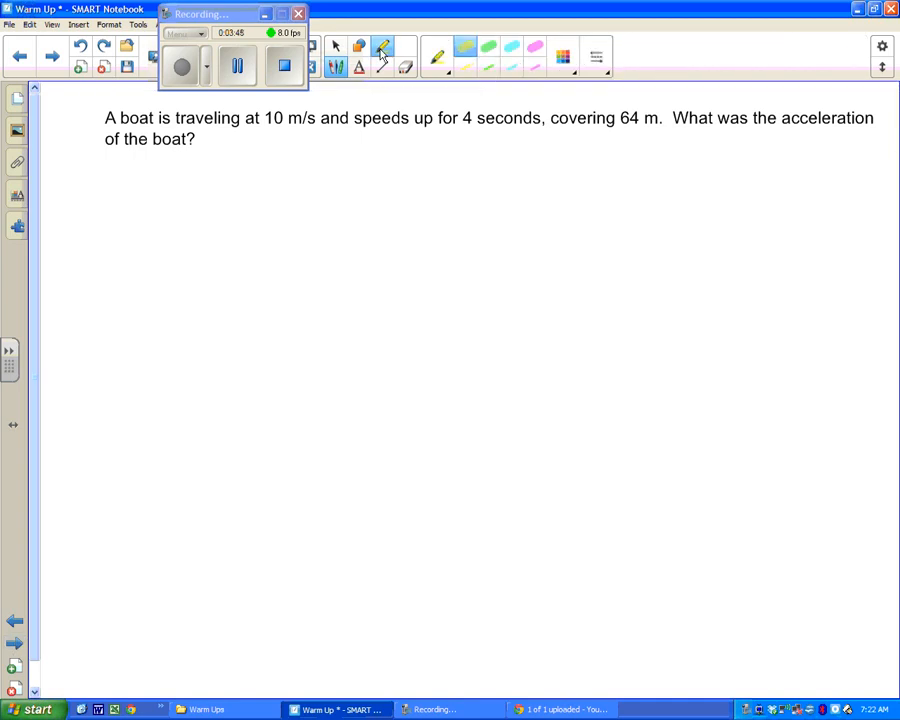
pyautogui.moveTo(262, 118); pyautogui.dragTo(310, 118)
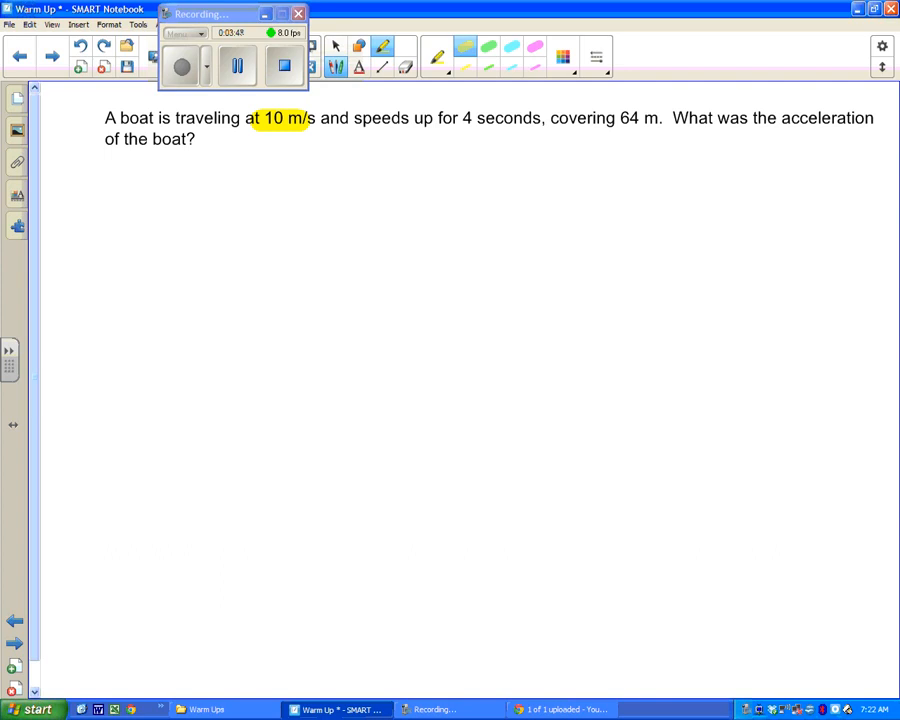
pyautogui.moveTo(458, 118); pyautogui.dragTo(547, 118)
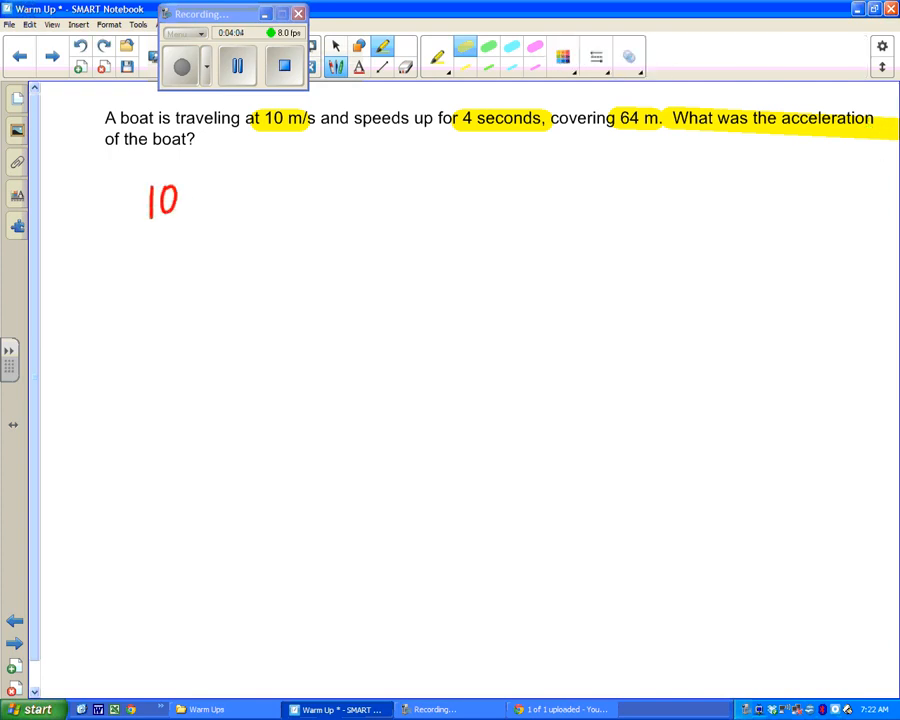
# Step: Handwrite the labelled boat givens v_i = 10 m/s, t = 4 sec, x = 64 m, a = ?
pyautogui.moveTo(120, 200); pyautogui.dragTo(245, 200)
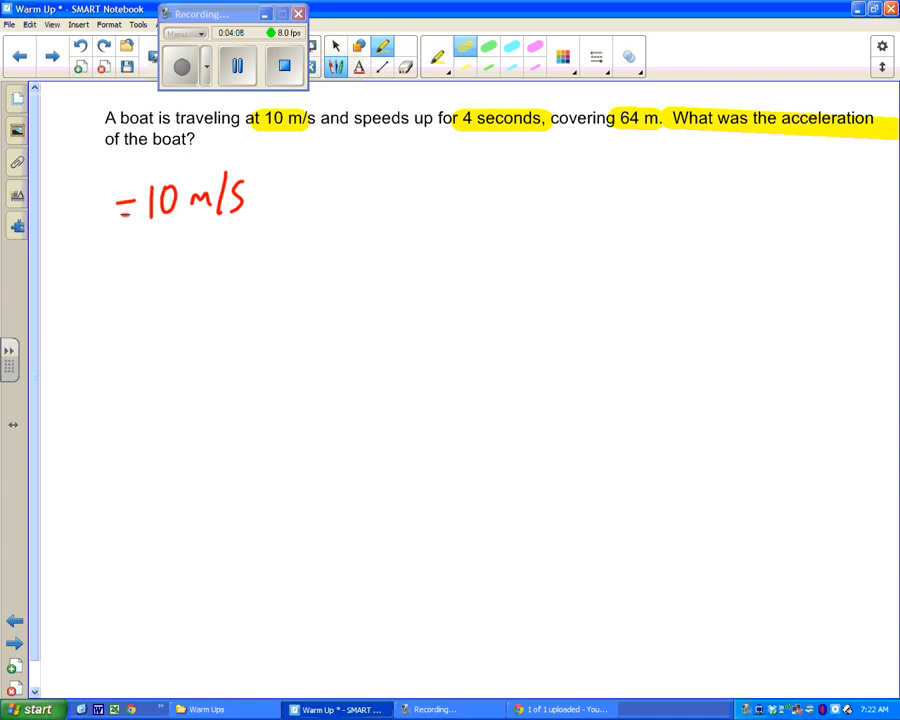
pyautogui.moveTo(120, 260); pyautogui.dragTo(200, 260)
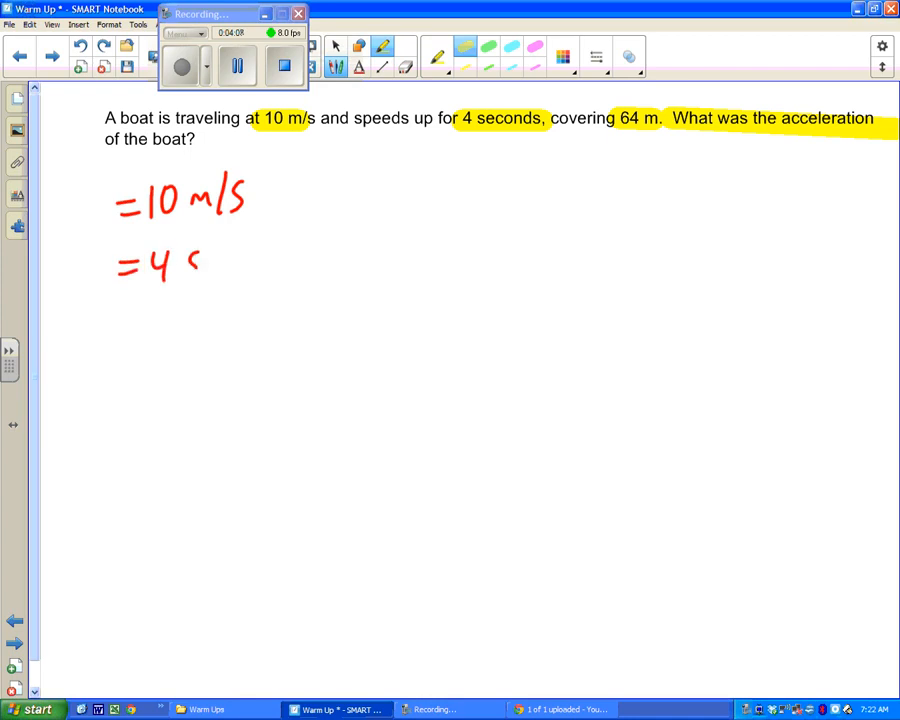
pyautogui.moveTo(195, 260); pyautogui.dragTo(245, 265)
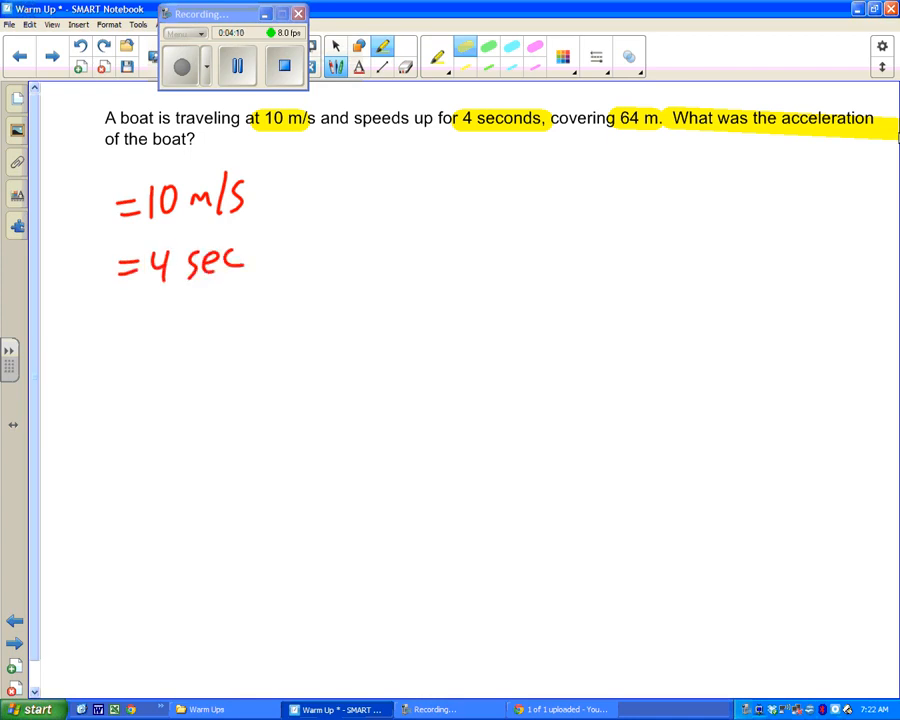
pyautogui.moveTo(115, 325); pyautogui.dragTo(195, 325)
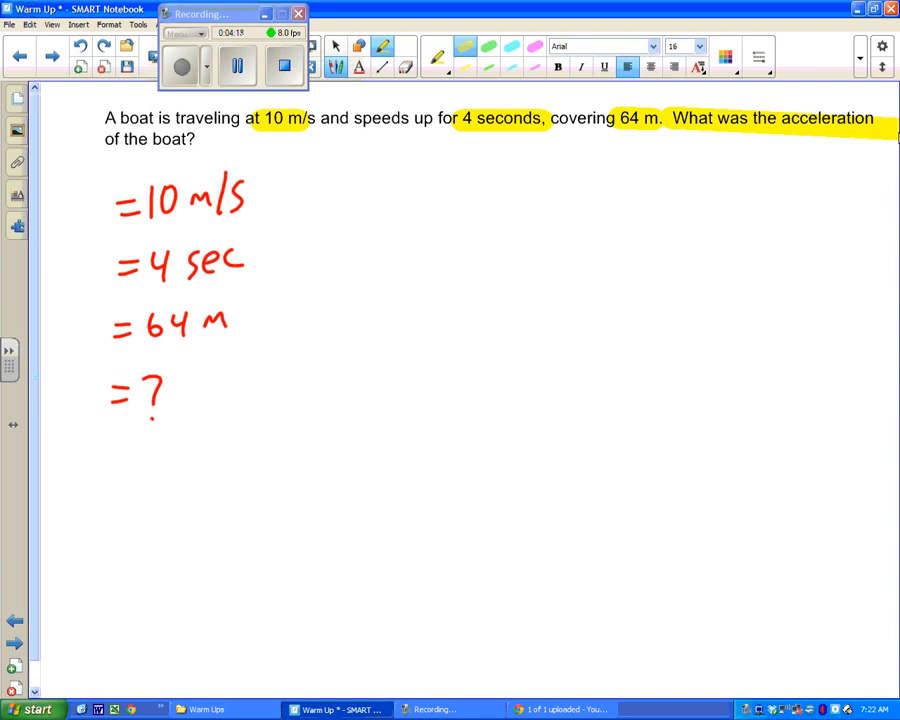
pyautogui.moveTo(75, 185); pyautogui.dragTo(95, 215)
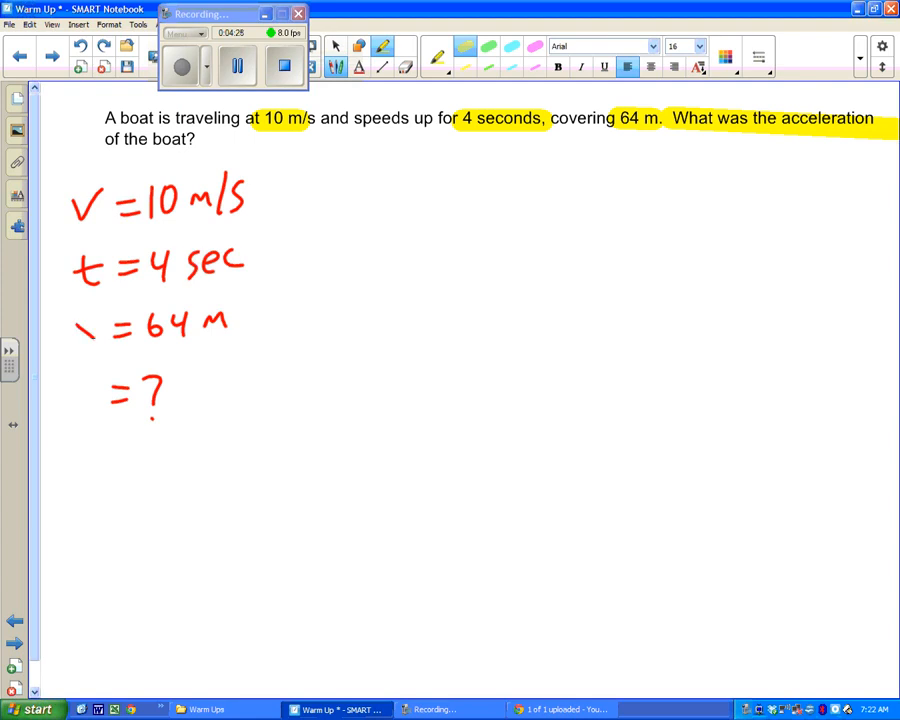
pyautogui.moveTo(72, 330); pyautogui.dragTo(95, 315)
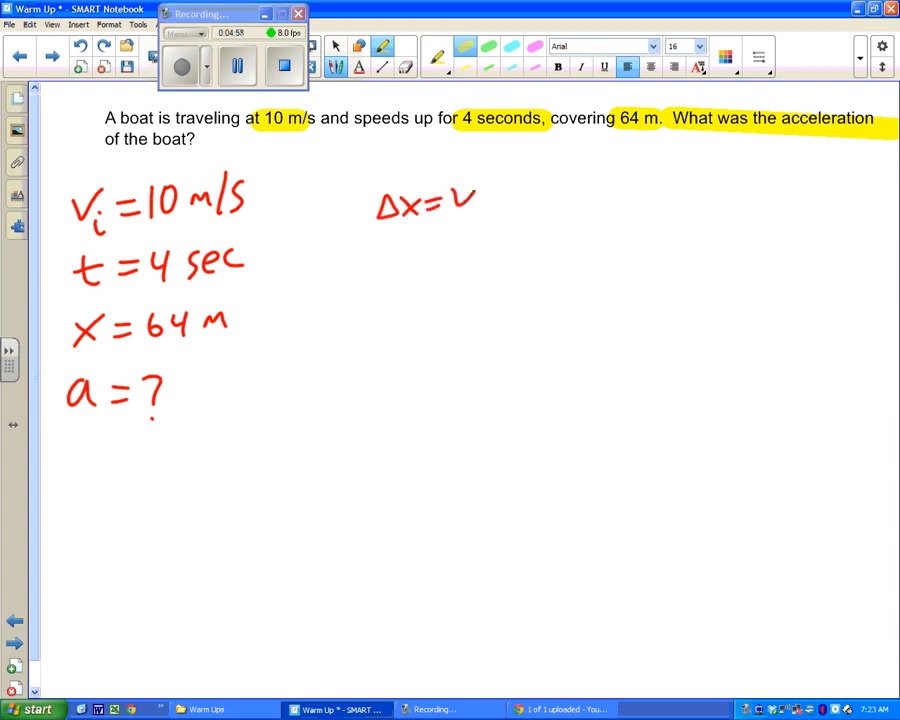
# Step: Write Δx = v_i t + ½at² and substitute it as 64 = 10(4) + ½(a)(4²)
pyautogui.moveTo(460, 205); pyautogui.dragTo(560, 190)
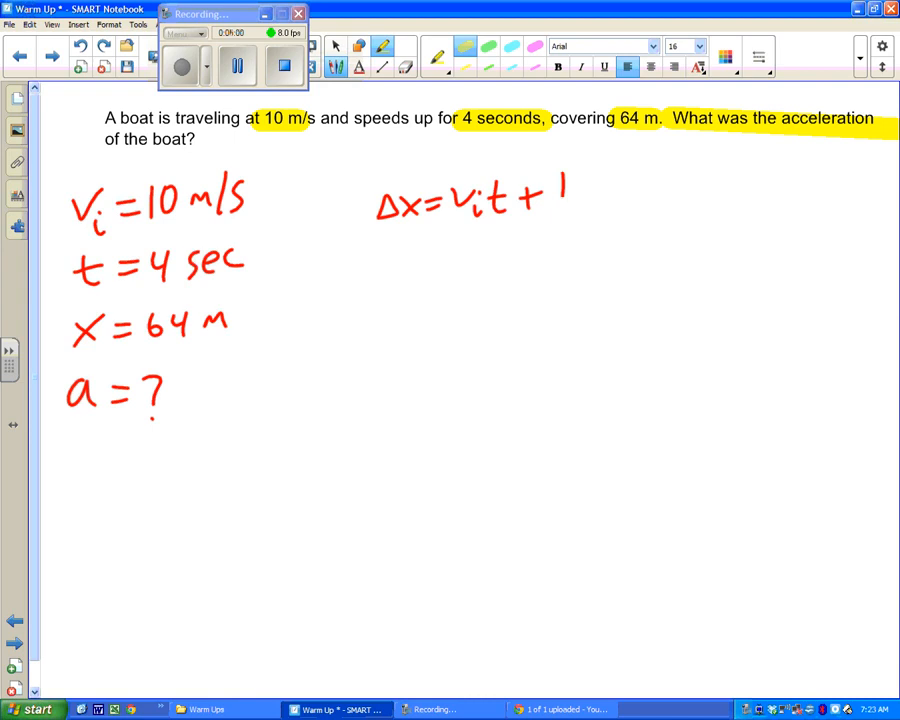
pyautogui.moveTo(545, 195); pyautogui.dragTo(635, 210)
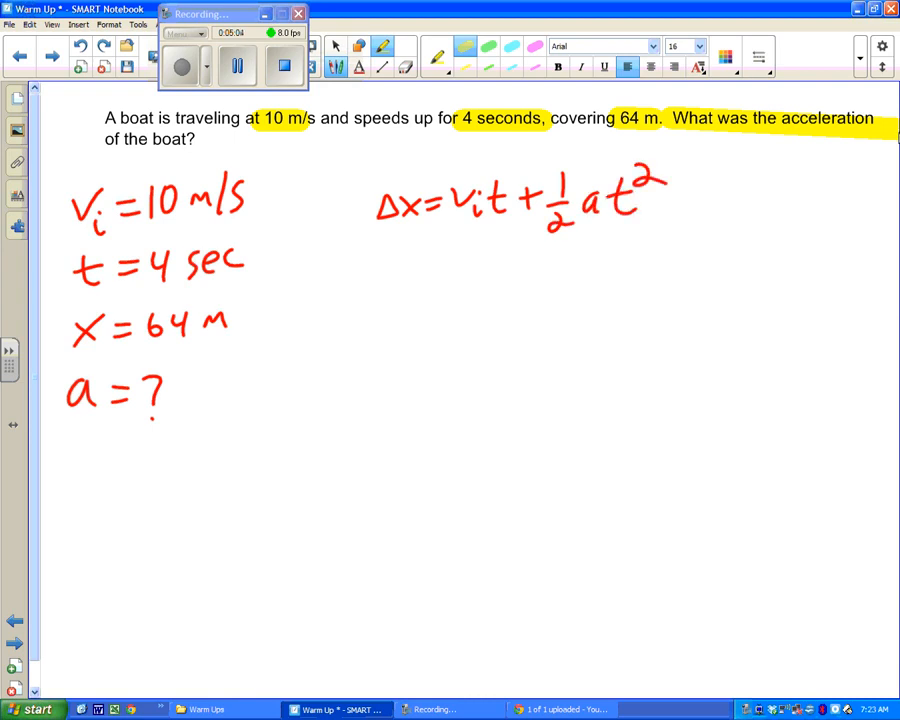
pyautogui.write('64=')
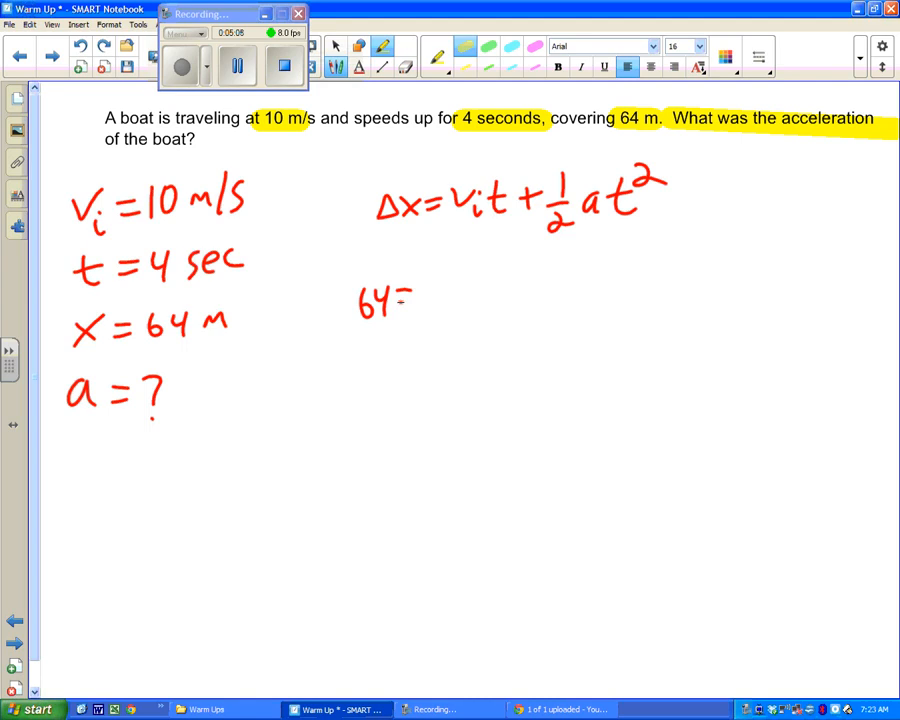
pyautogui.moveTo(420, 290); pyautogui.dragTo(450, 300)
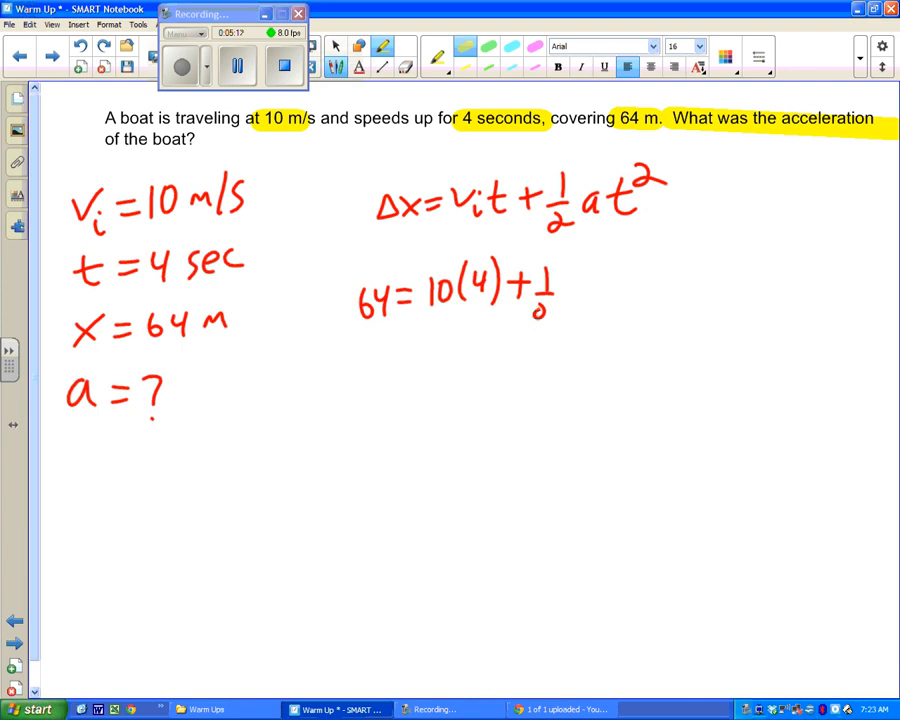
pyautogui.moveTo(570, 275); pyautogui.dragTo(580, 300)
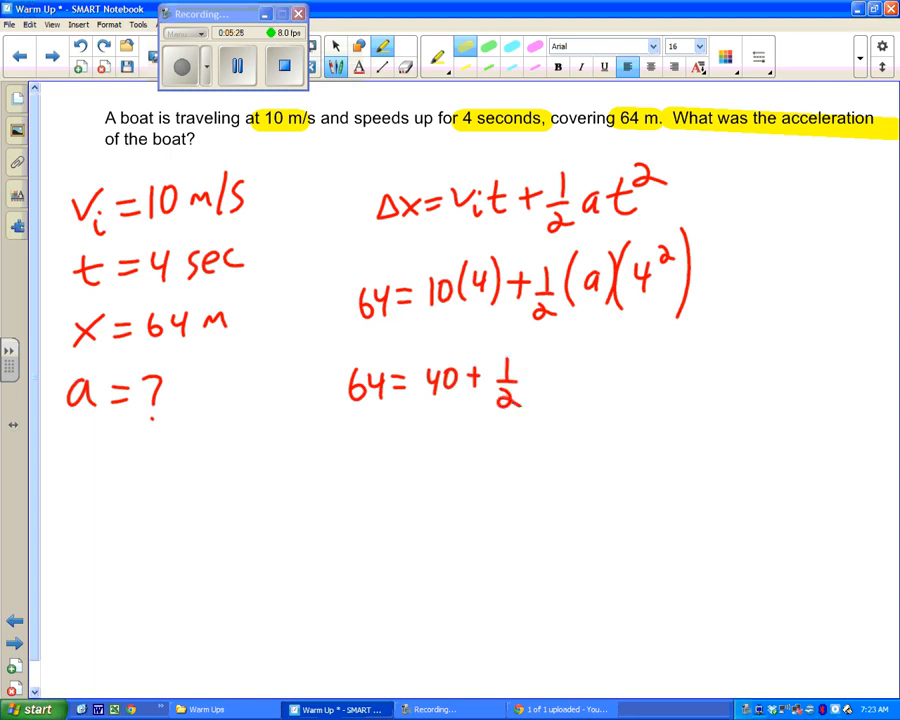
# Step: Simplify to 64 = 40 + ½(a)(16) and begin the next line with 64 = 40 +
pyautogui.moveTo(540, 380); pyautogui.dragTo(575, 390)
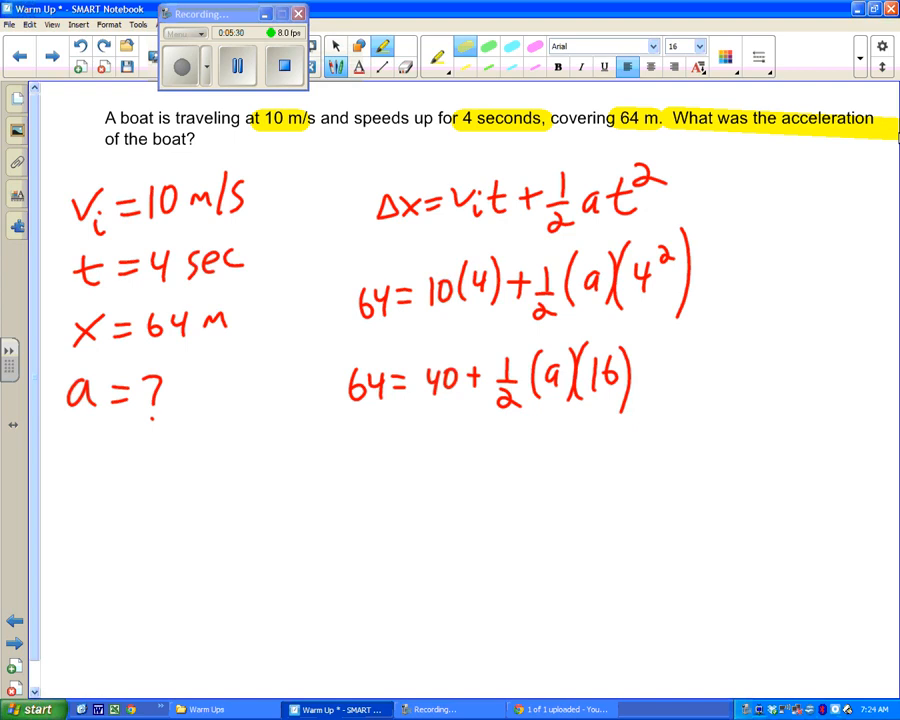
pyautogui.moveTo(345, 460); pyautogui.dragTo(405, 460)
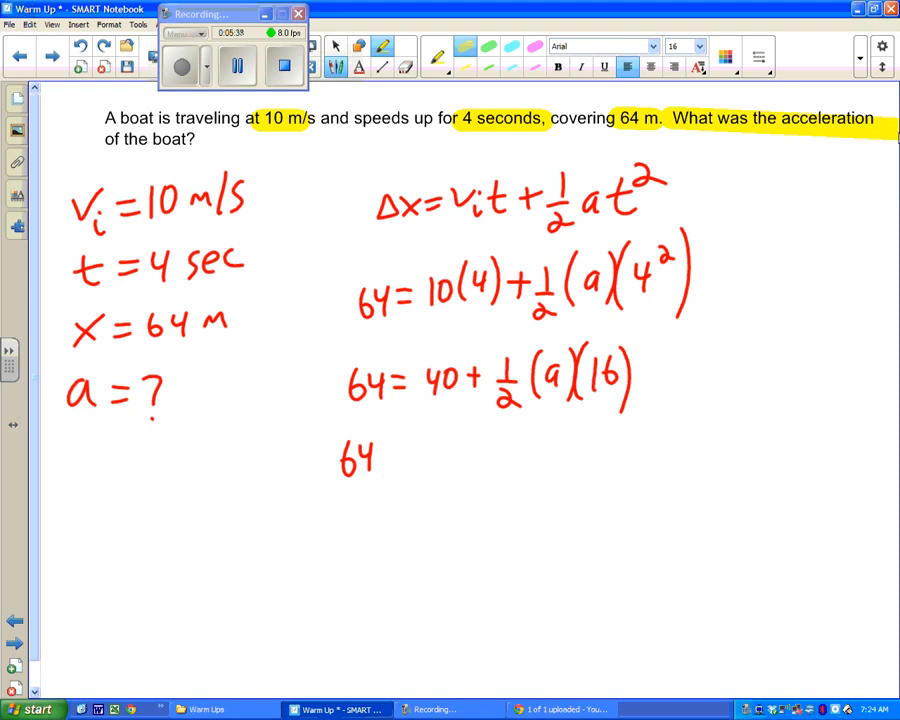
pyautogui.moveTo(375, 460); pyautogui.dragTo(450, 460)
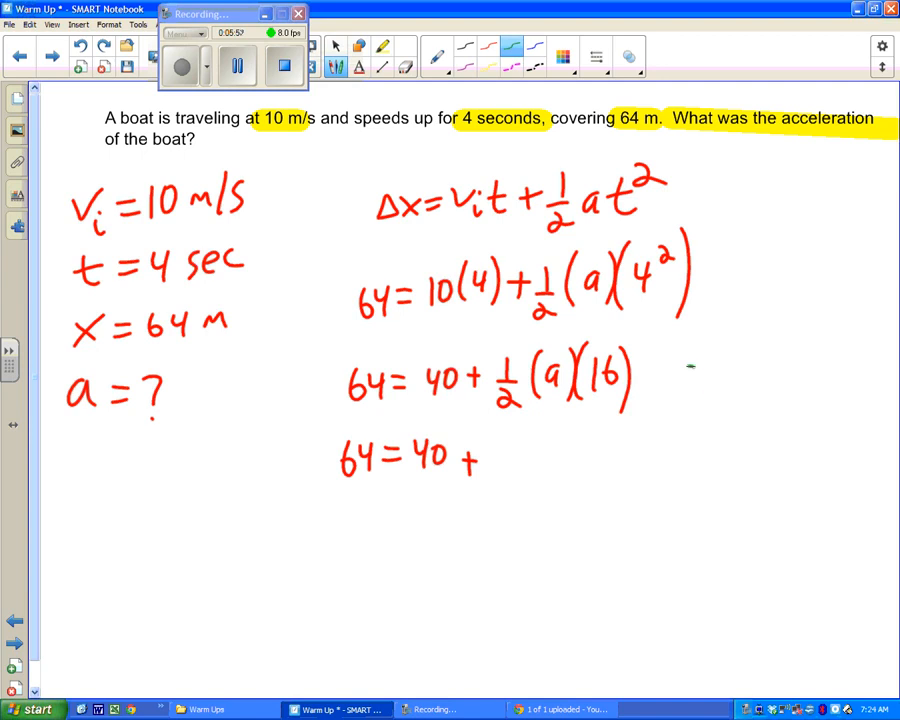
# Step: Jot and erase a green 2·3·1 = 6 side note, then write 8 after 64 = 40 +
pyautogui.moveTo(685, 380); pyautogui.dragTo(770, 375)
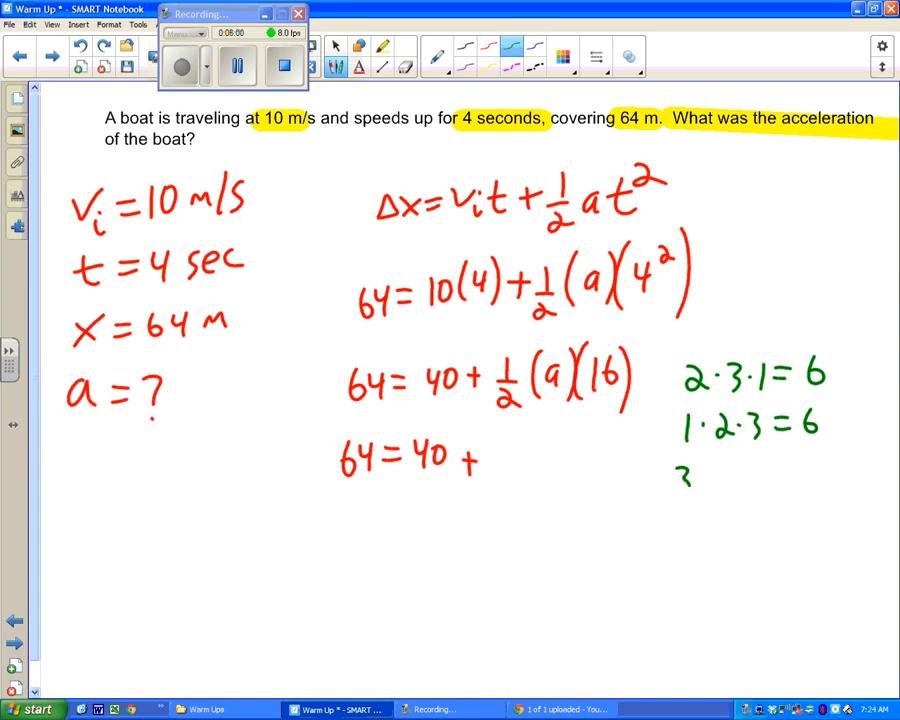
pyautogui.moveTo(680, 475); pyautogui.dragTo(790, 475)
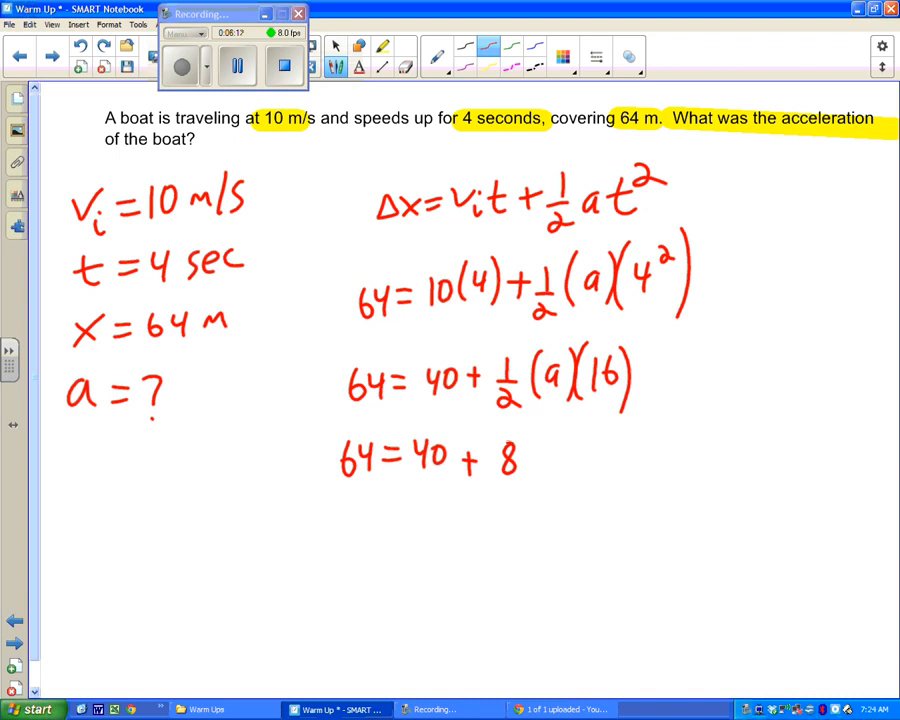
# Step: Subtract 40, divide by 8, write 3 m/s² = a, and box the answer
pyautogui.moveTo(525, 455); pyautogui.dragTo(560, 445)
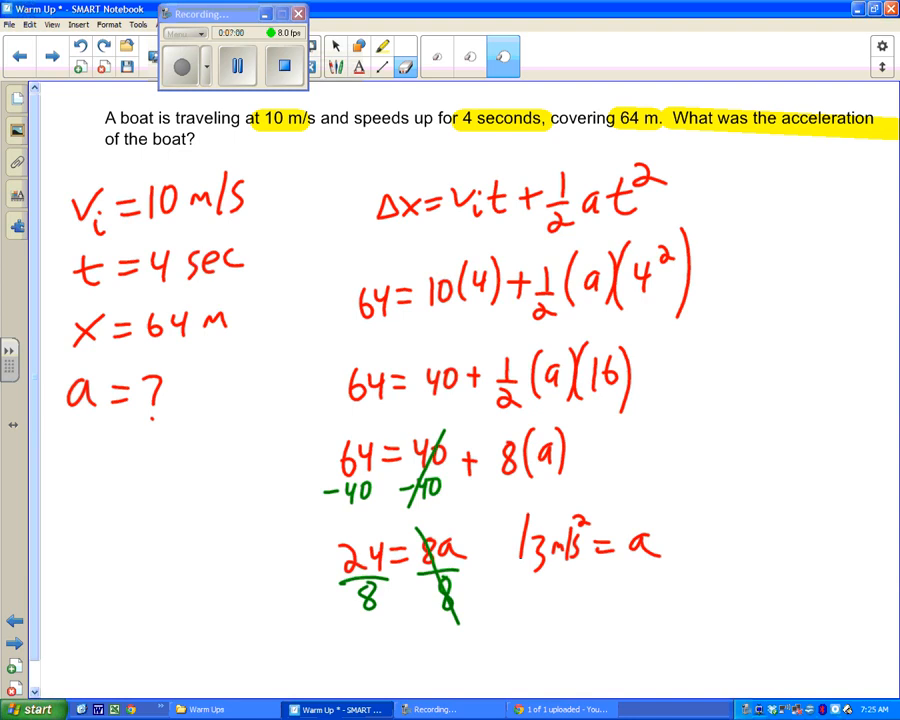
pyautogui.moveTo(515, 505); pyautogui.dragTo(680, 570)
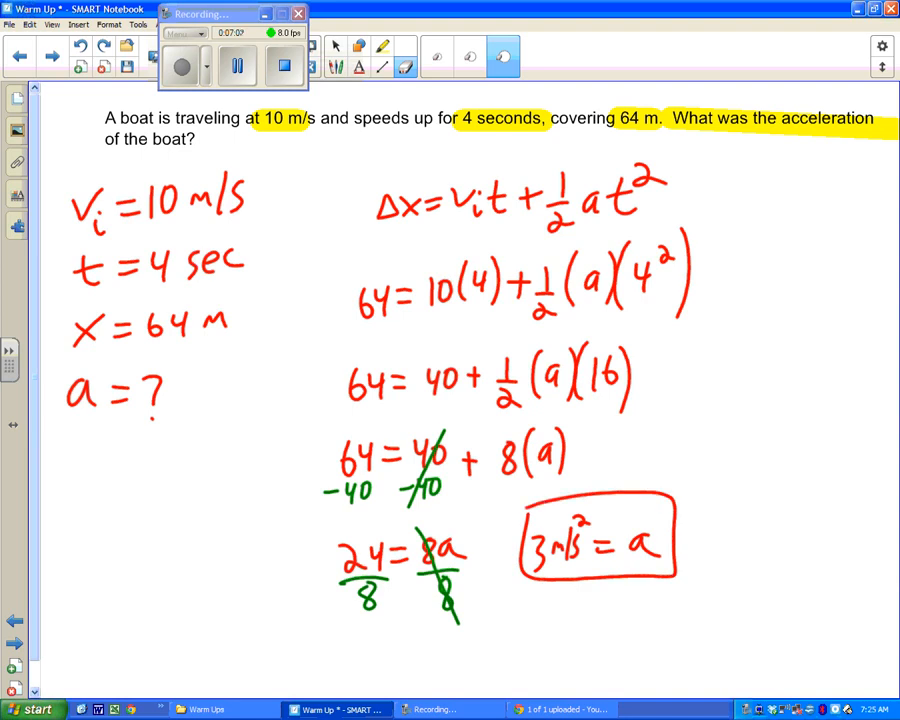